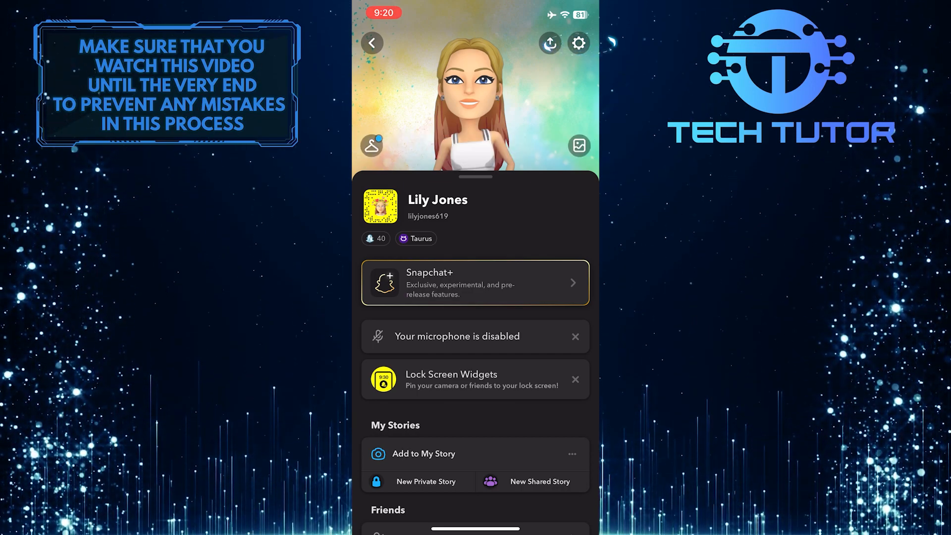
Go from the Snapchat profile into the account settings list
{"action": "left_click", "coordinate": [577, 42]}
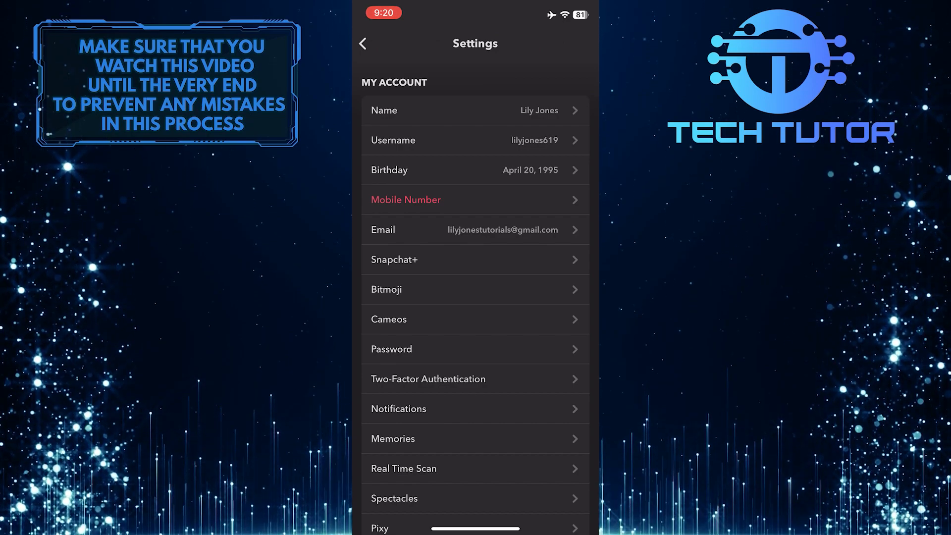
{"action": "left_click", "coordinate": [405, 199]}
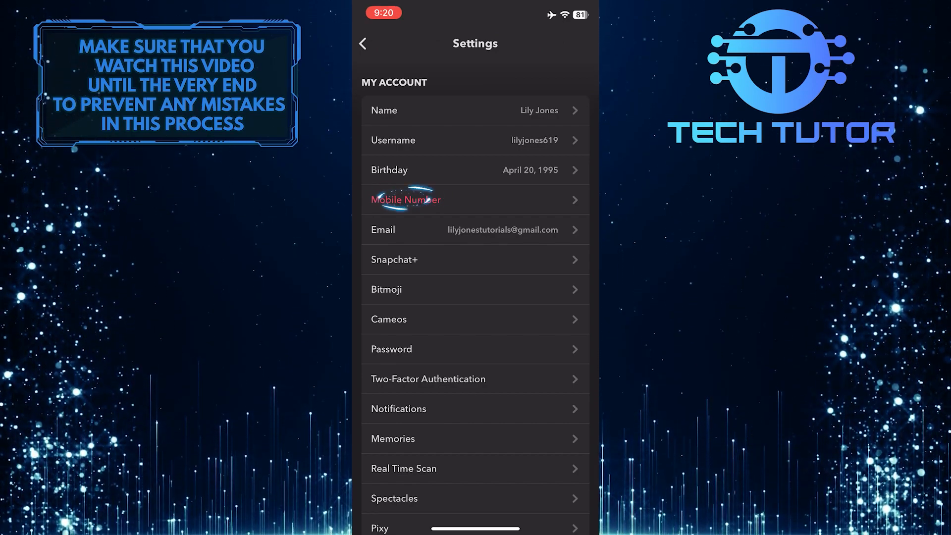
In Mobile Number settings, switch off 'Let others find me using my mobile number'
{"action": "left_click", "coordinate": [407, 199]}
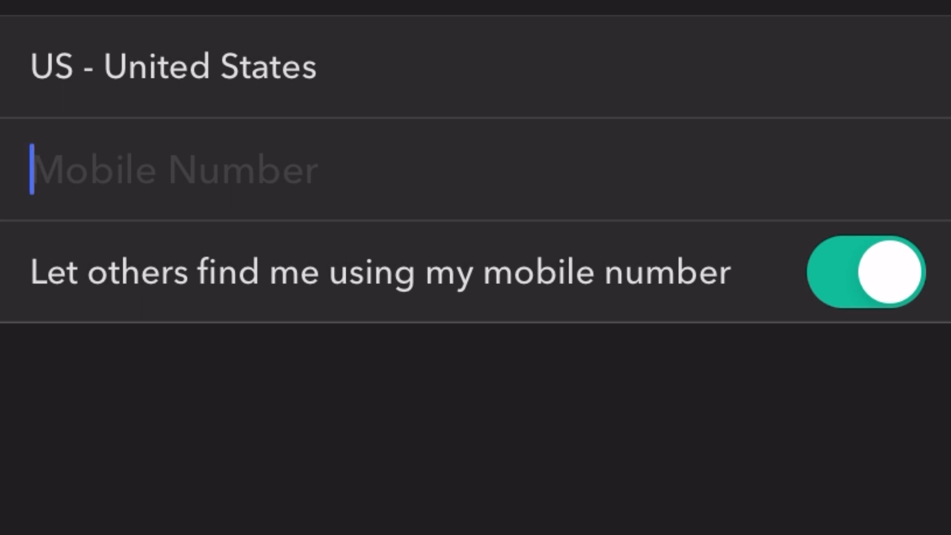
{"action": "left_click", "coordinate": [575, 175]}
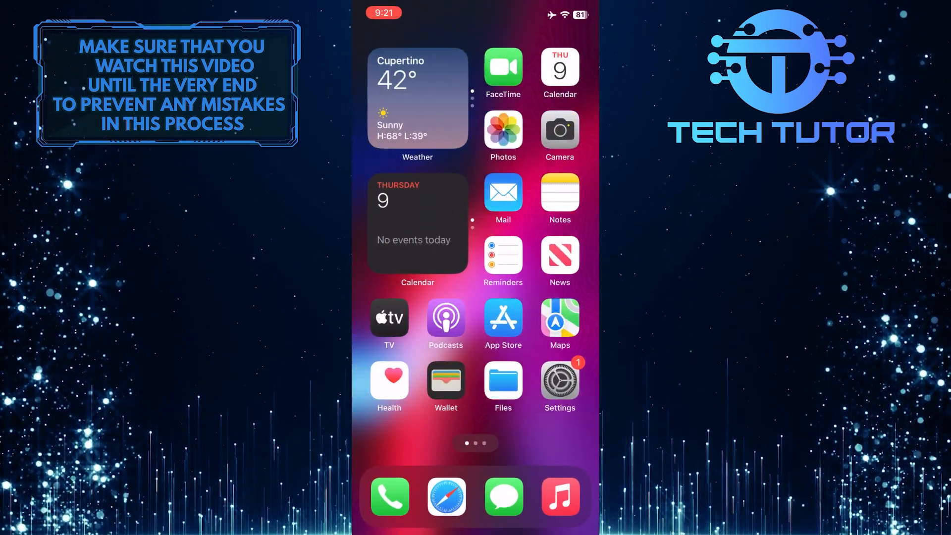
In iPhone Settings, reach Privacy & Security's Contacts access list
{"action": "left_click", "coordinate": [558, 381]}
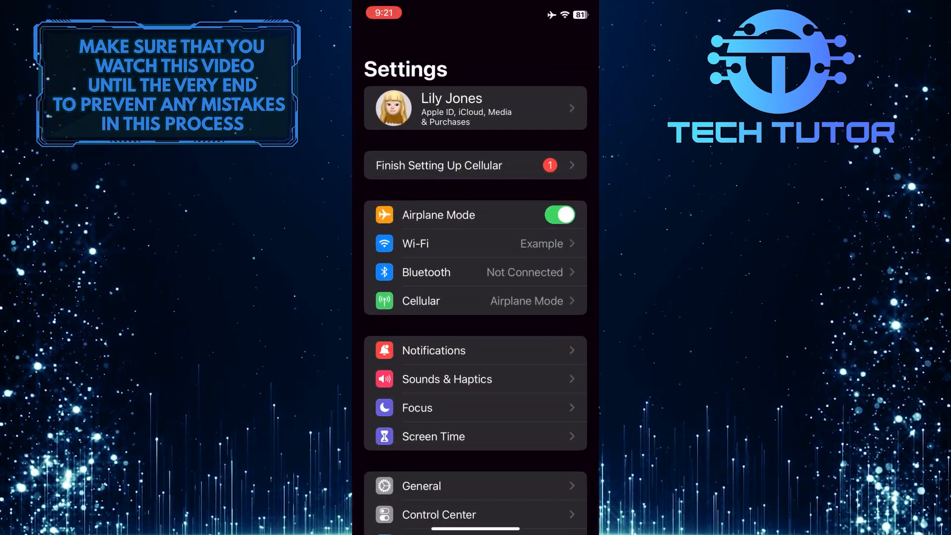
{"action": "scroll", "scroll_direction": "down", "scroll_amount": 3}
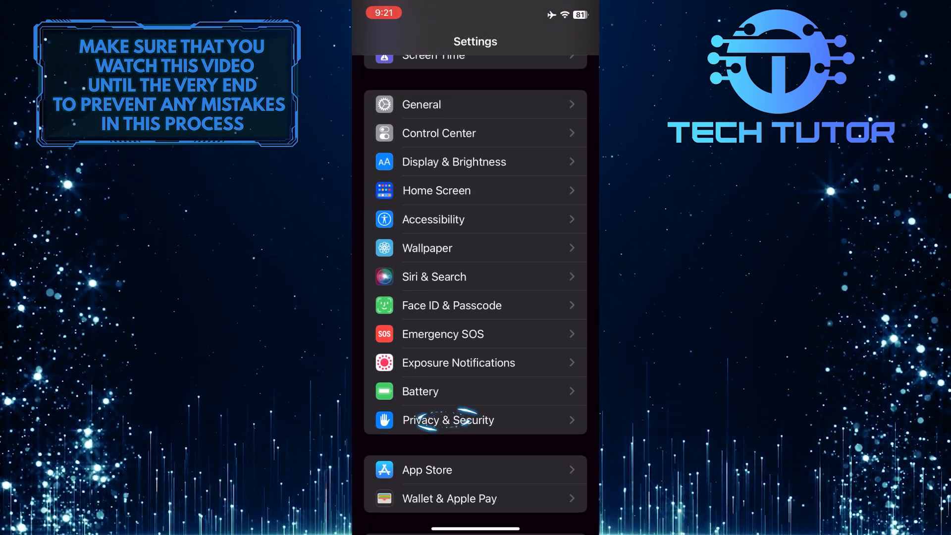
{"action": "left_click", "coordinate": [448, 420]}
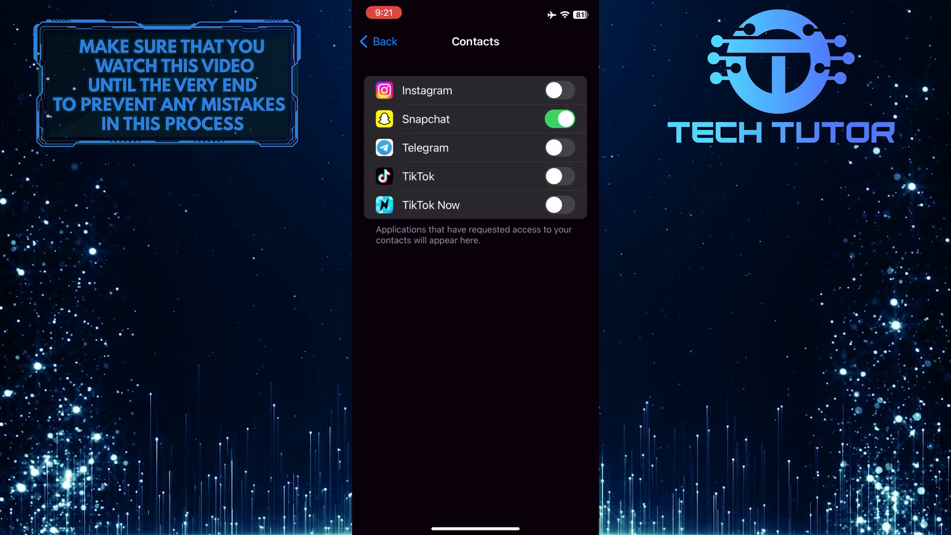
Switch off Snapchat's Contacts access toggle in iOS Settings
{"action": "left_click", "coordinate": [559, 119]}
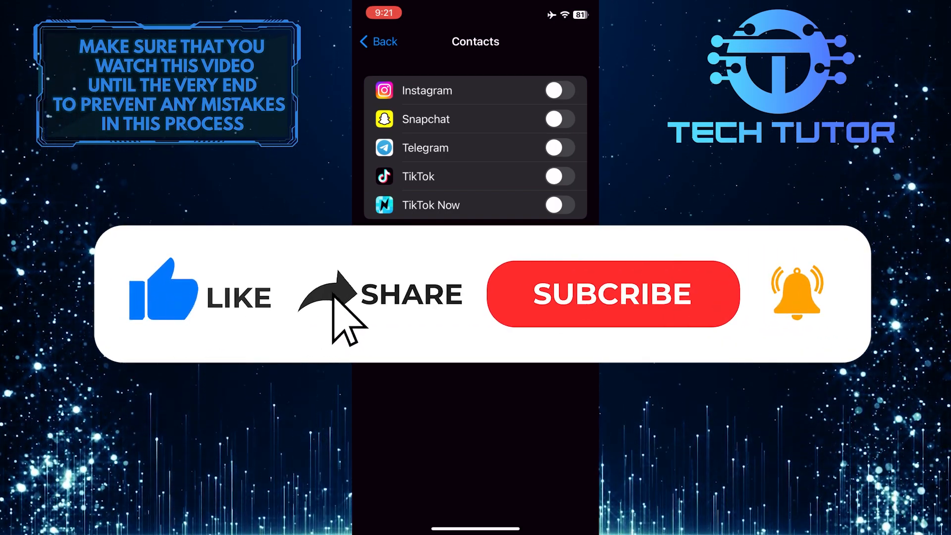
{"action": "left_click", "coordinate": [613, 295]}
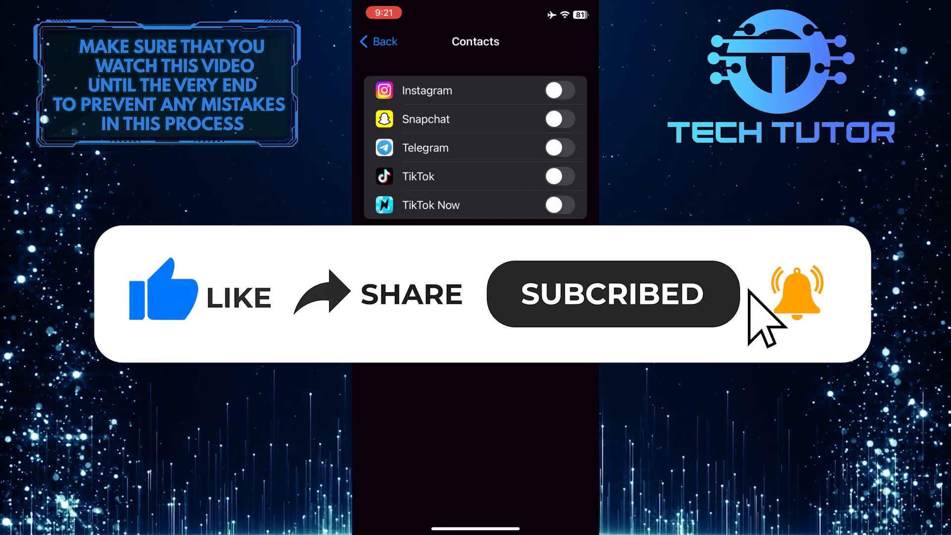